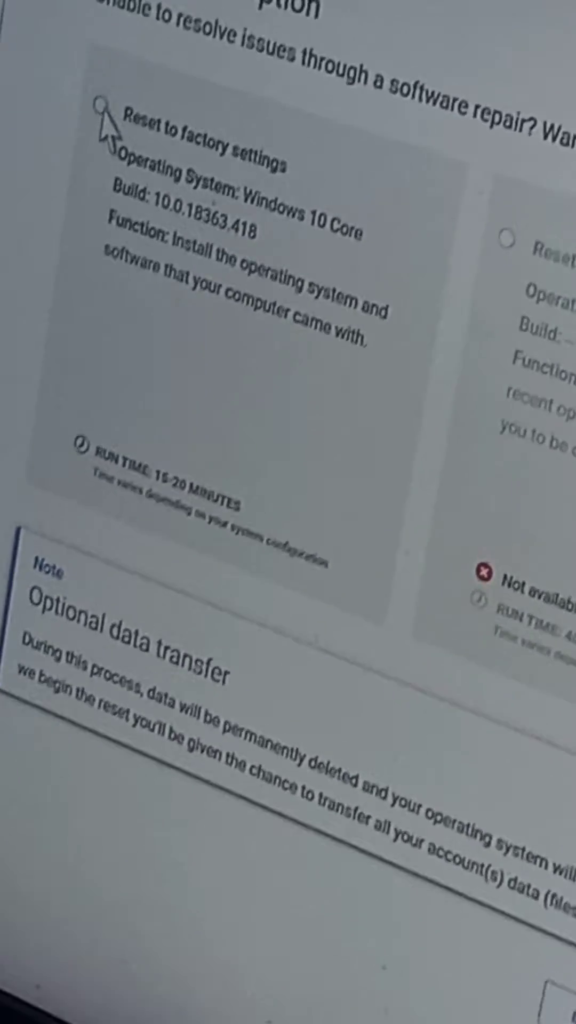
# Scroll down the reset options after choosing 'Reset to factory settings' with Windows 10 Core
pyautogui.scroll(-3)
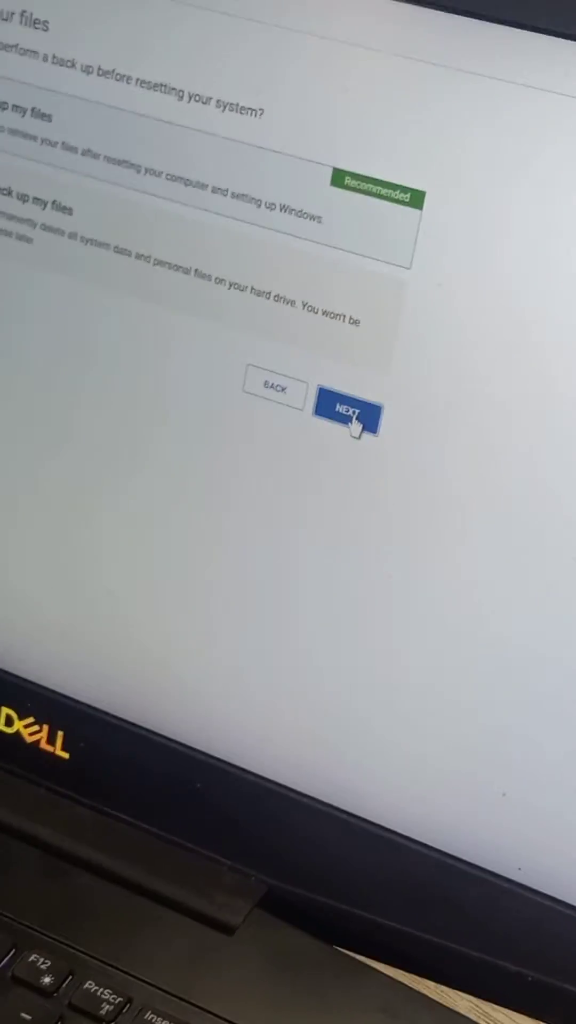
# Proceed without backing up files and confirm 'Yes, Continue' to delete all data and start the reset
pyautogui.click(350, 414)
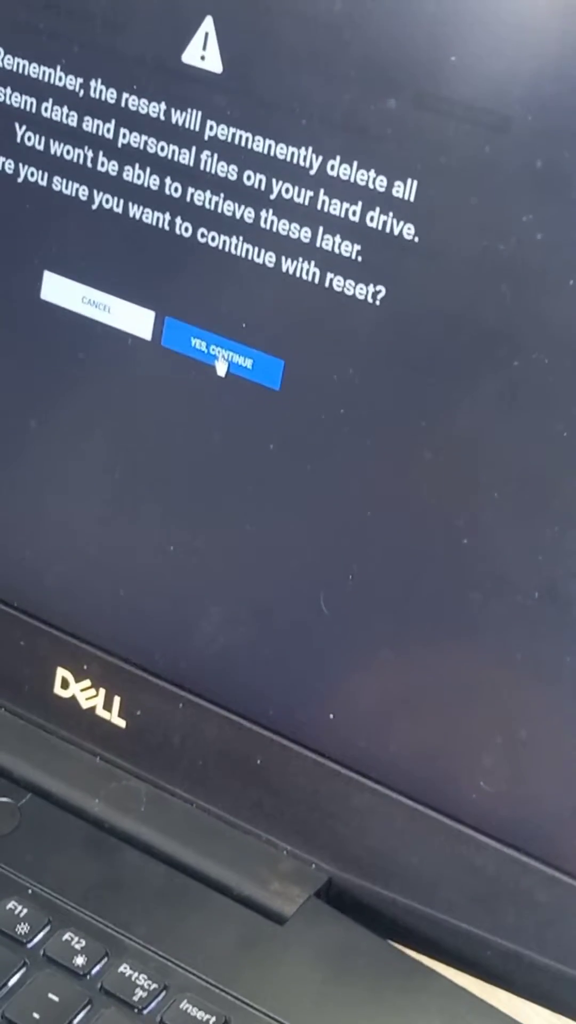
pyautogui.click(225, 365)
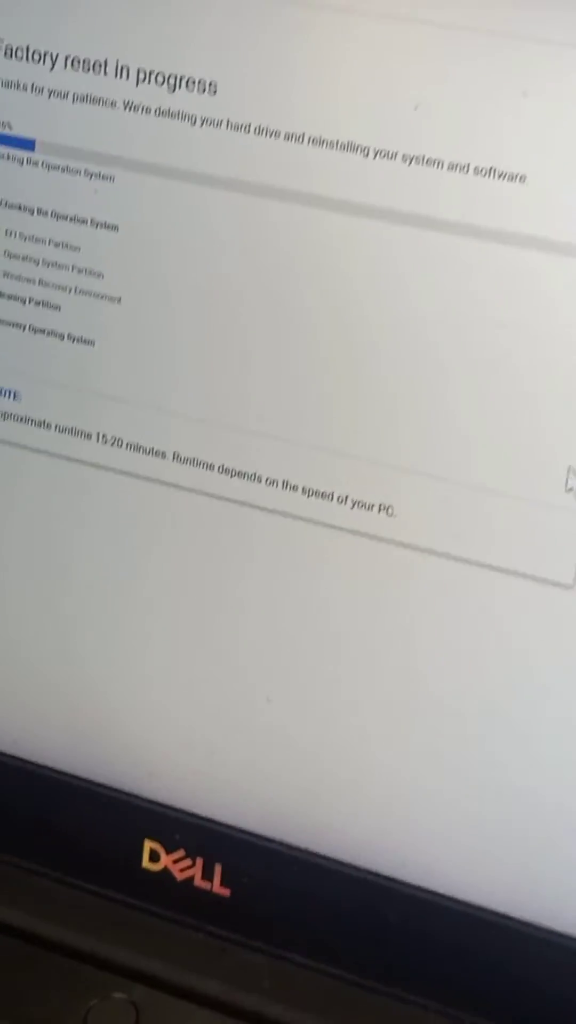